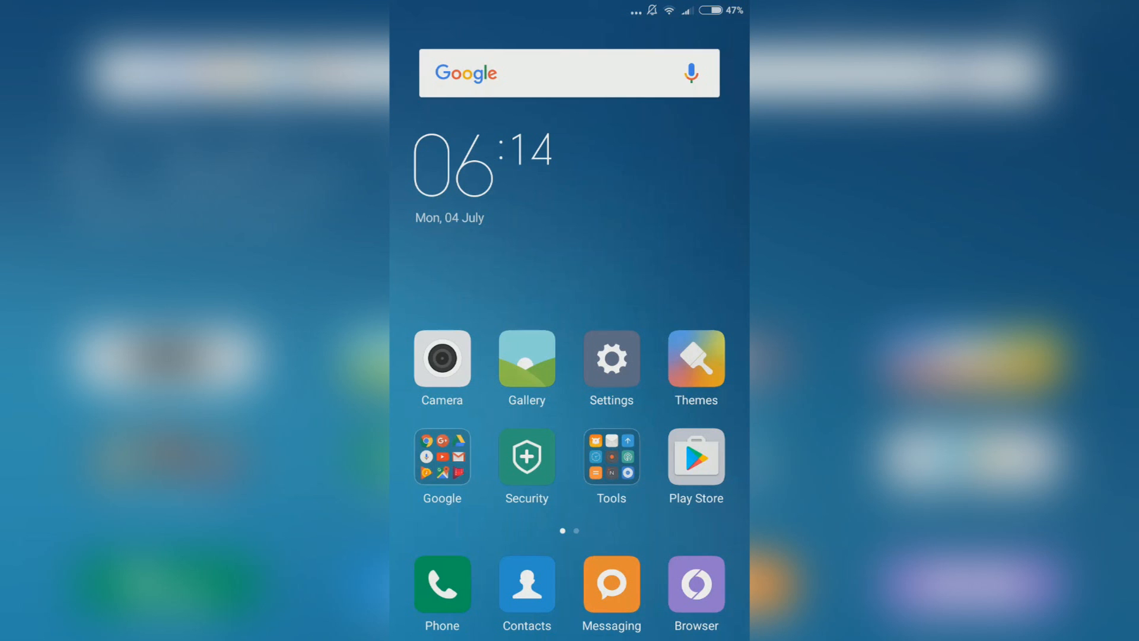
Step: From Settings > About phone, tap MIUI version then return to Additional settings
click(612, 358)
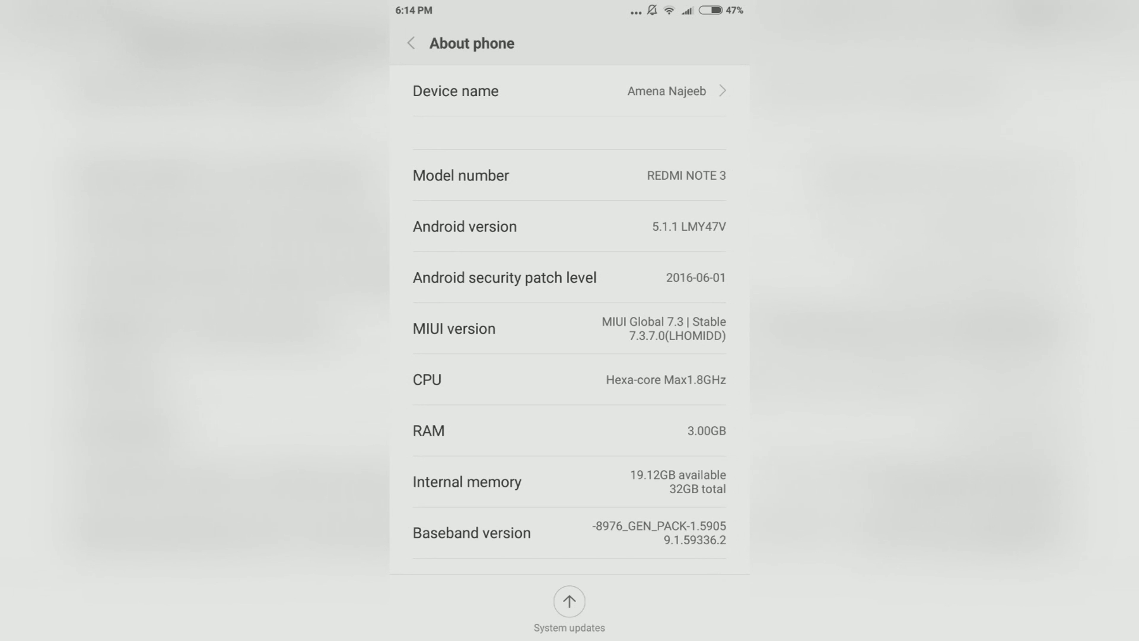
click(569, 328)
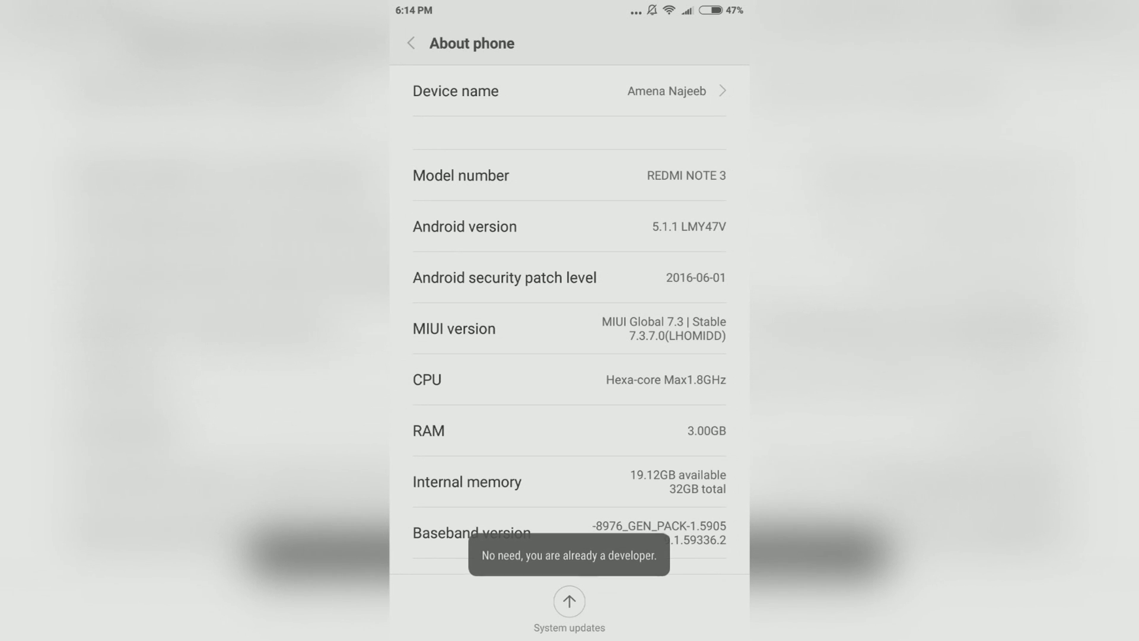
click(410, 42)
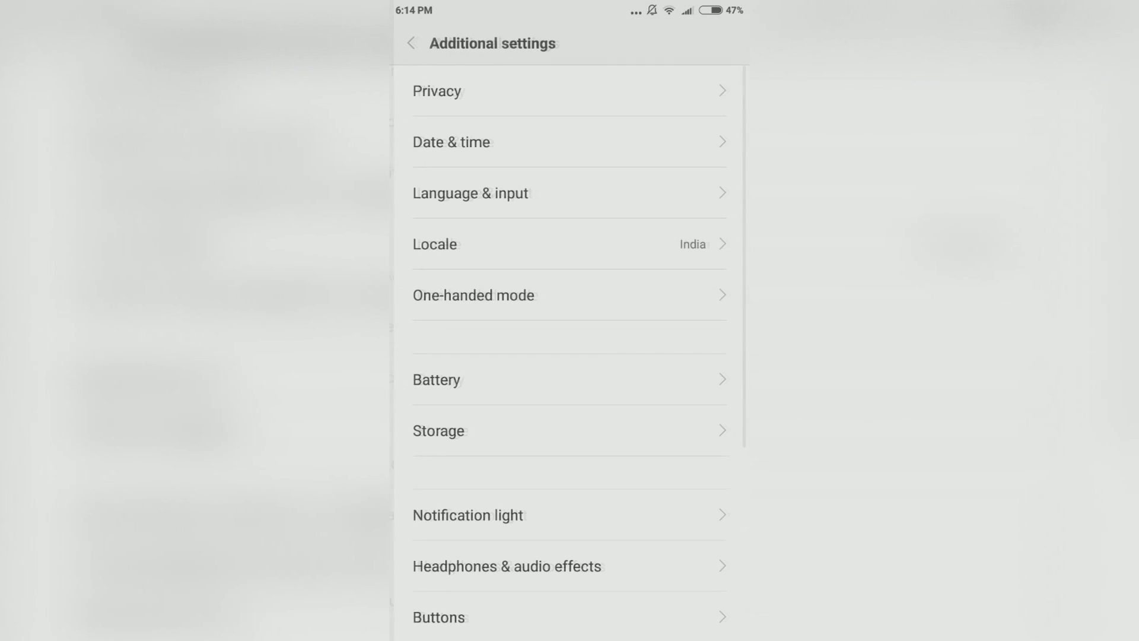
Step: Enter Developer options and switch on USB debugging
scroll(down, 3)
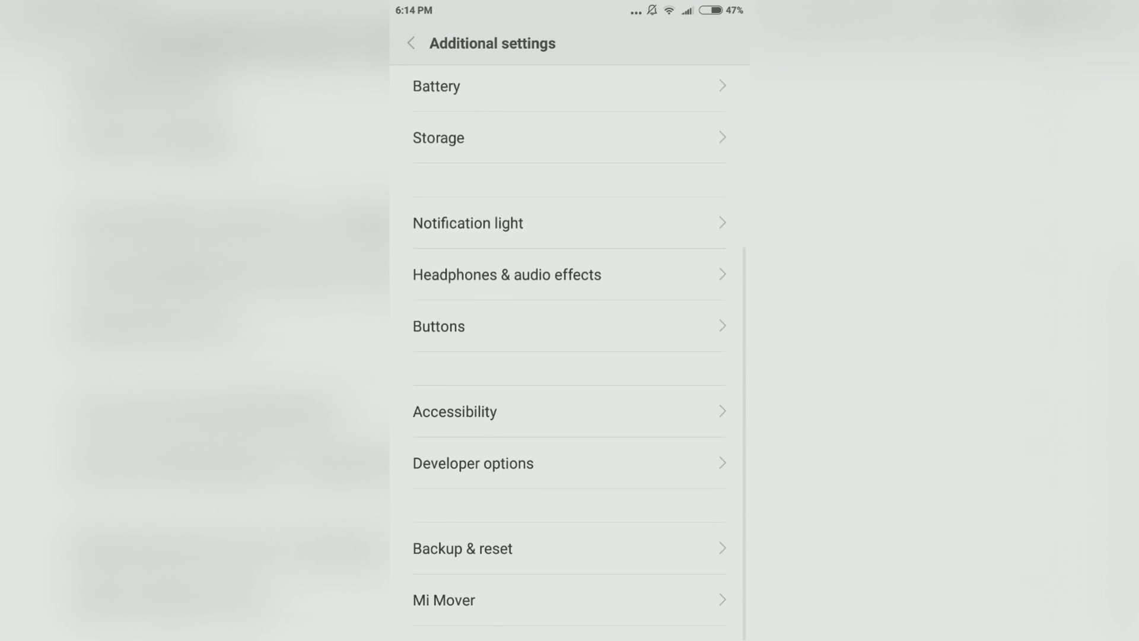
click(472, 462)
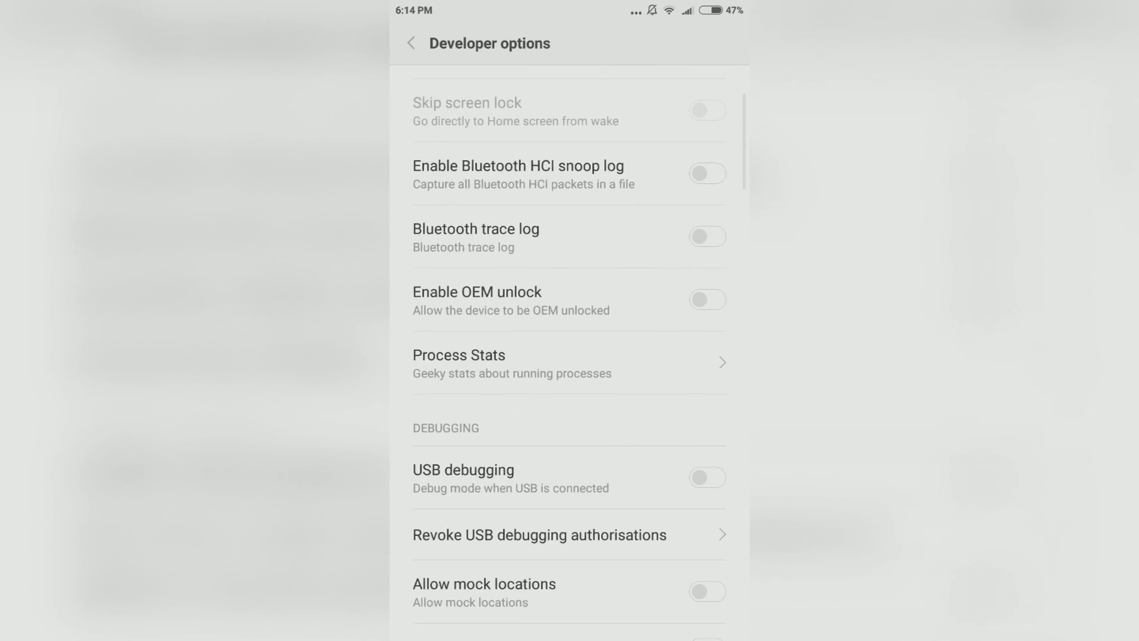
click(706, 477)
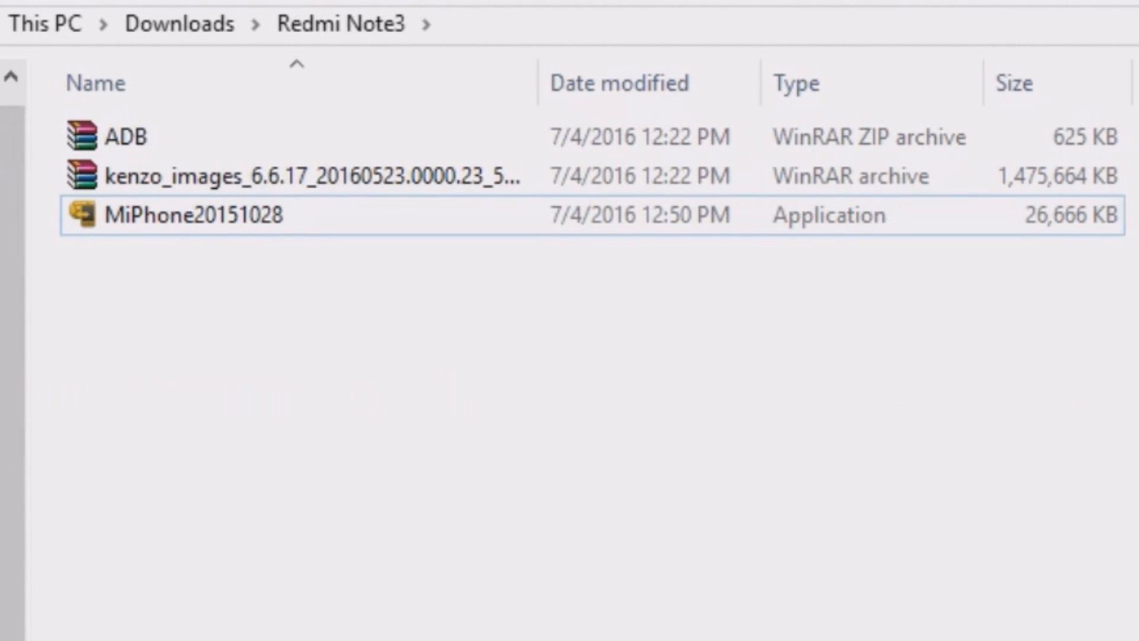
mouse_move(257, 285)
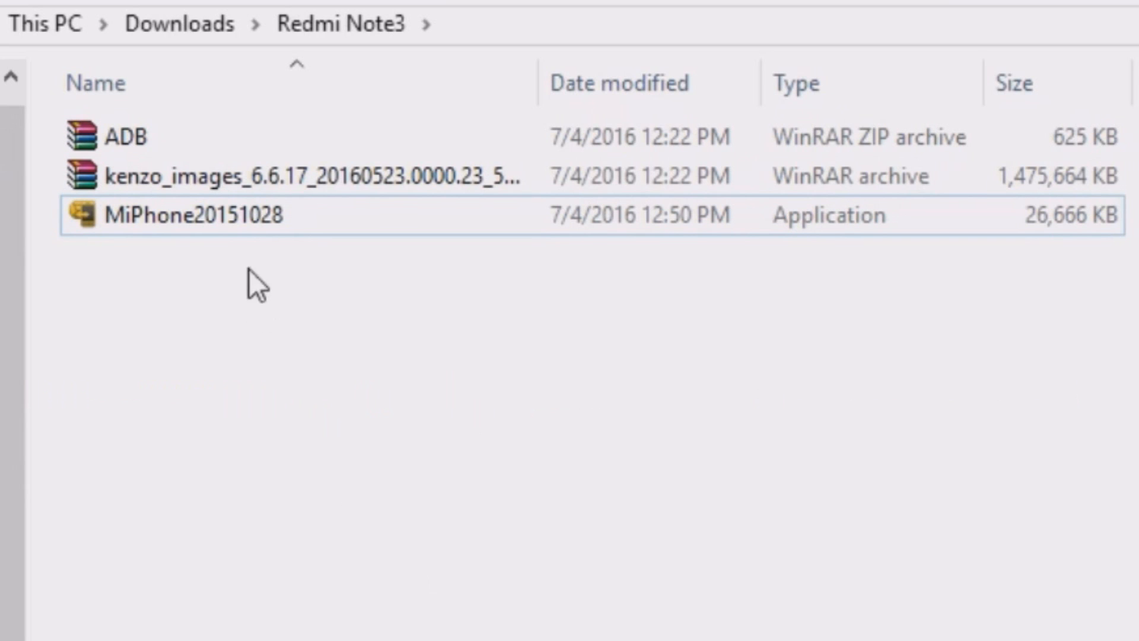
mouse_move(239, 222)
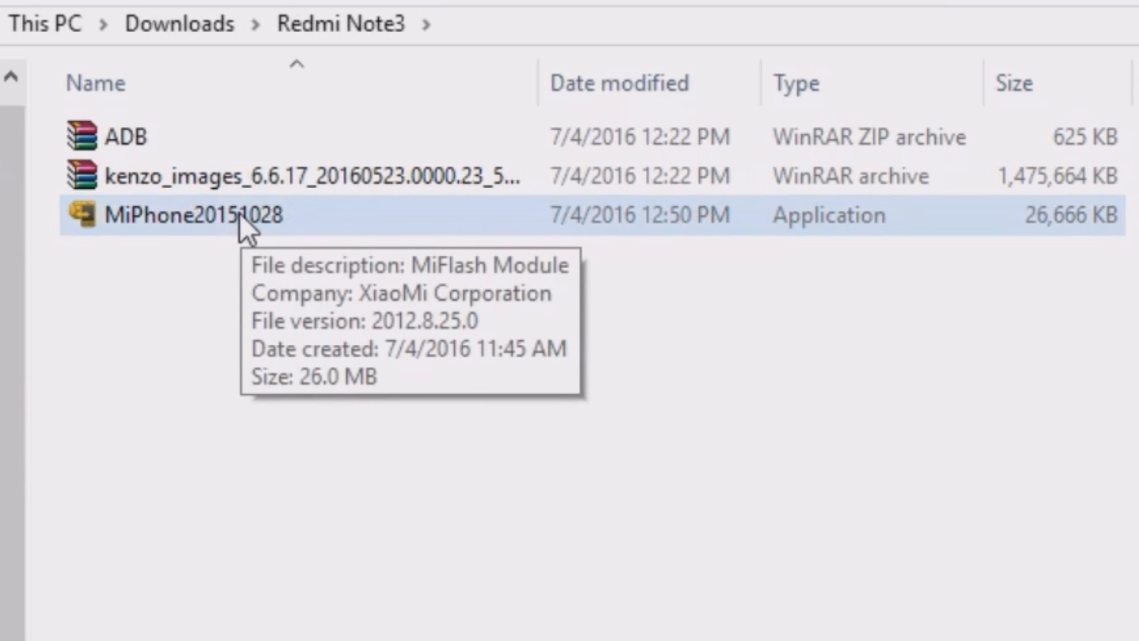
mouse_move(336, 383)
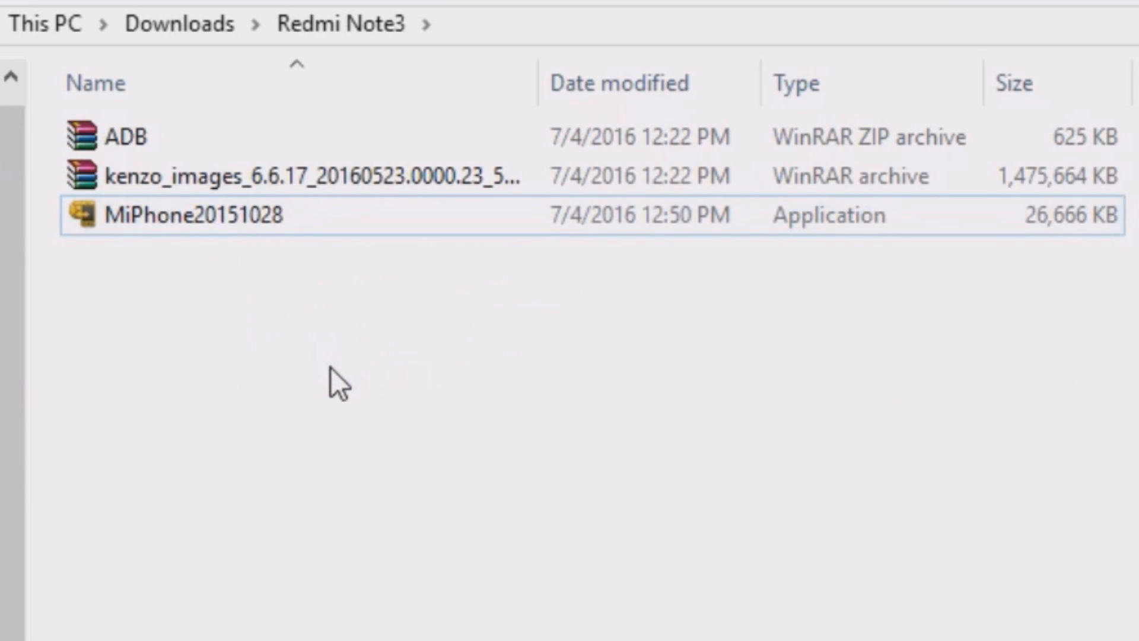
mouse_move(283, 286)
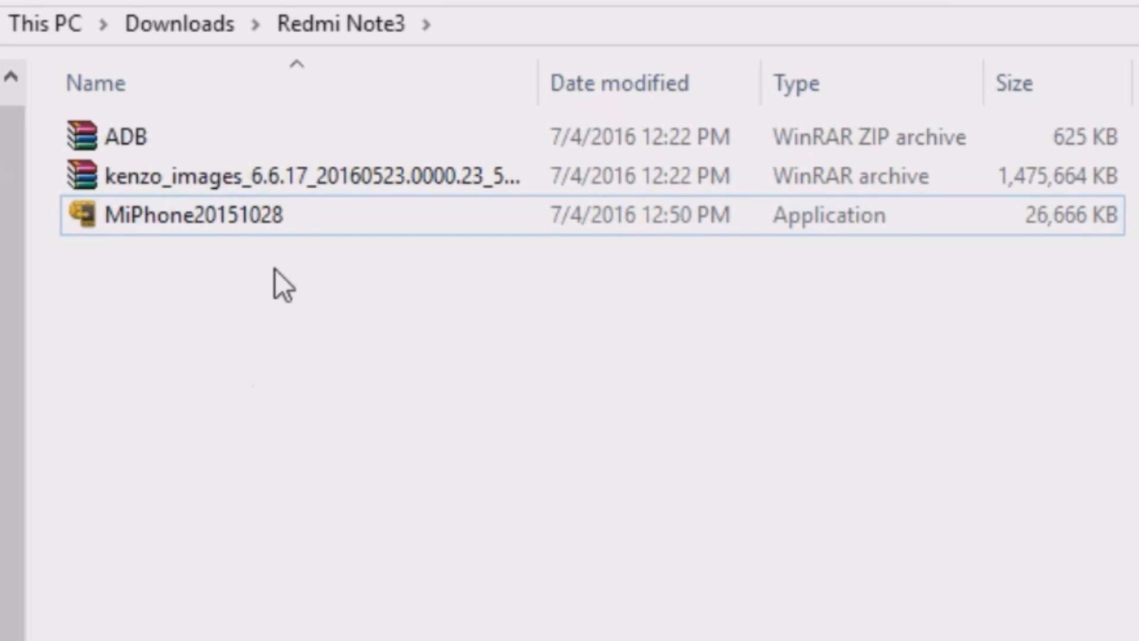
click(301, 175)
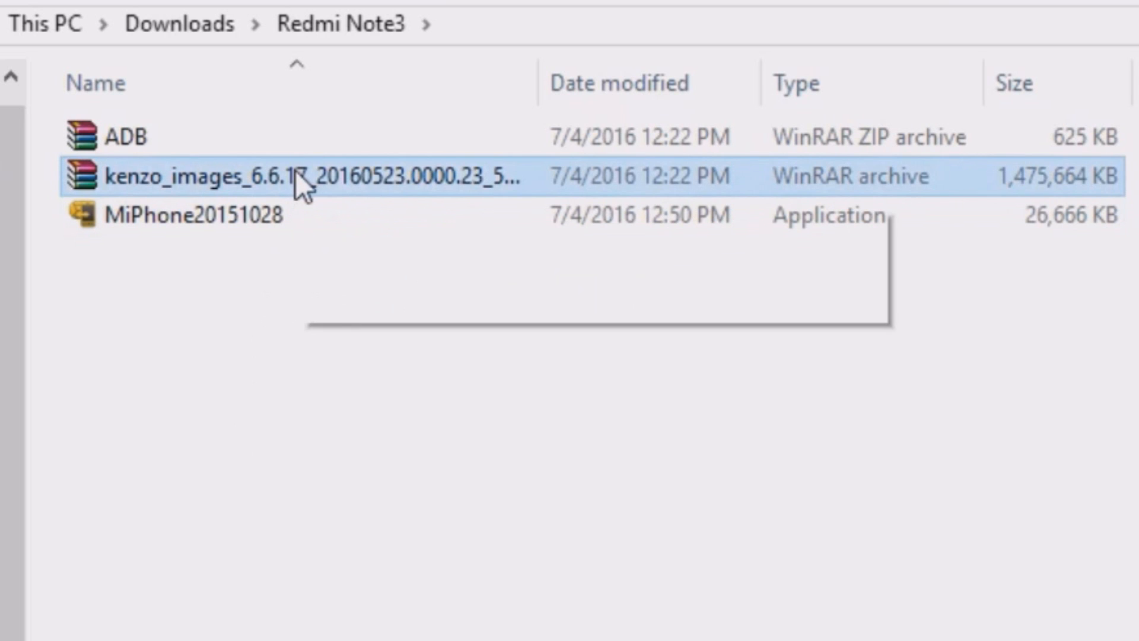
mouse_move(301, 178)
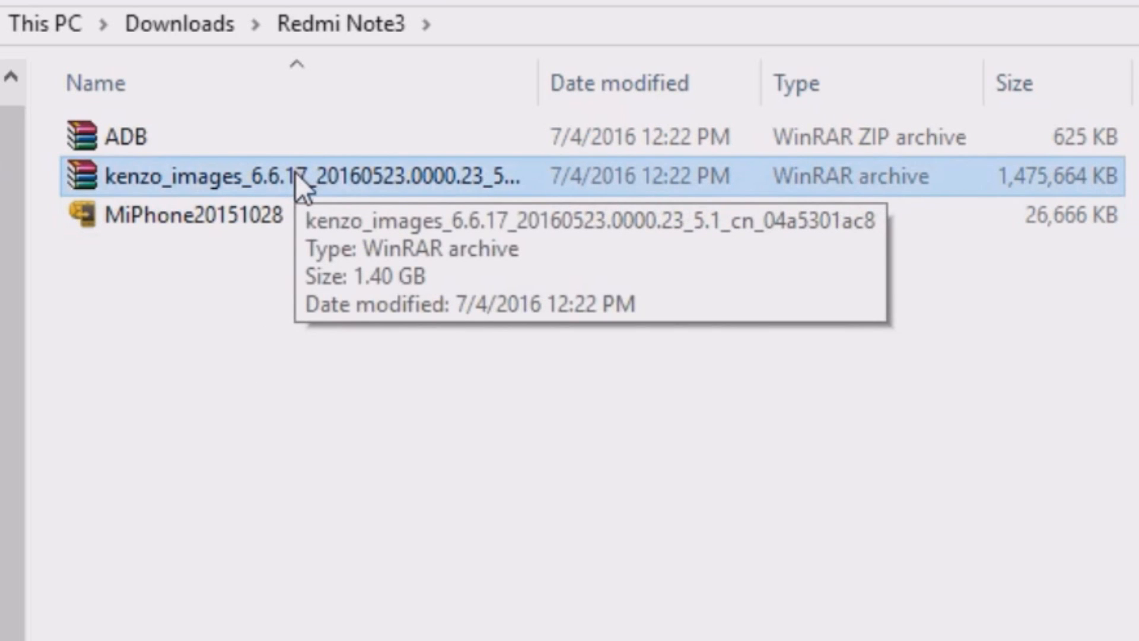
click(290, 175)
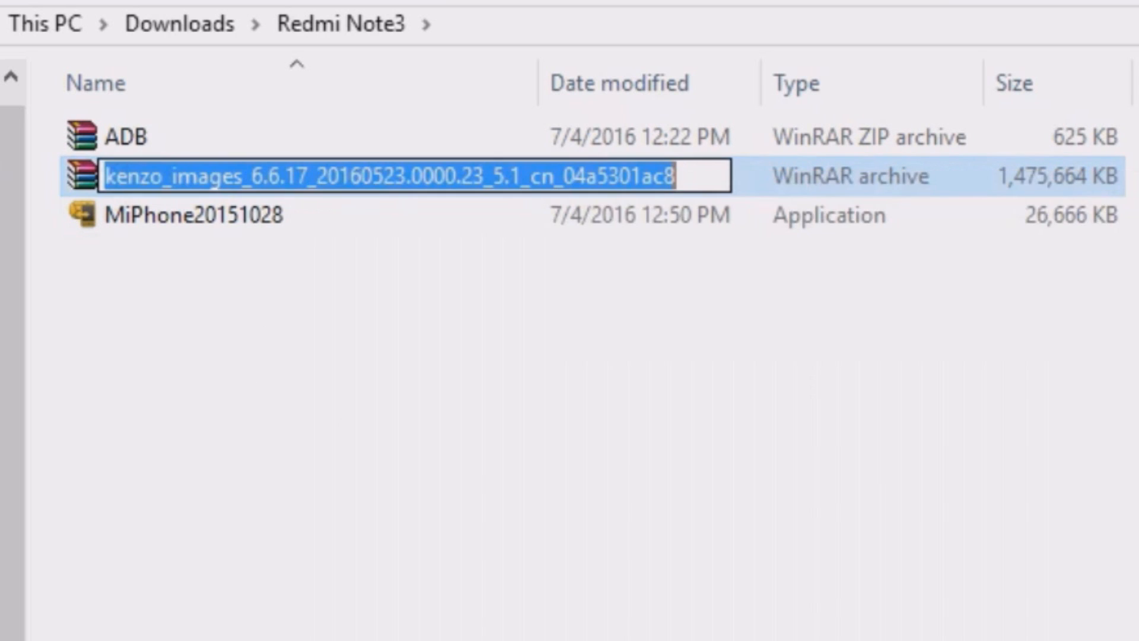
text(.z)
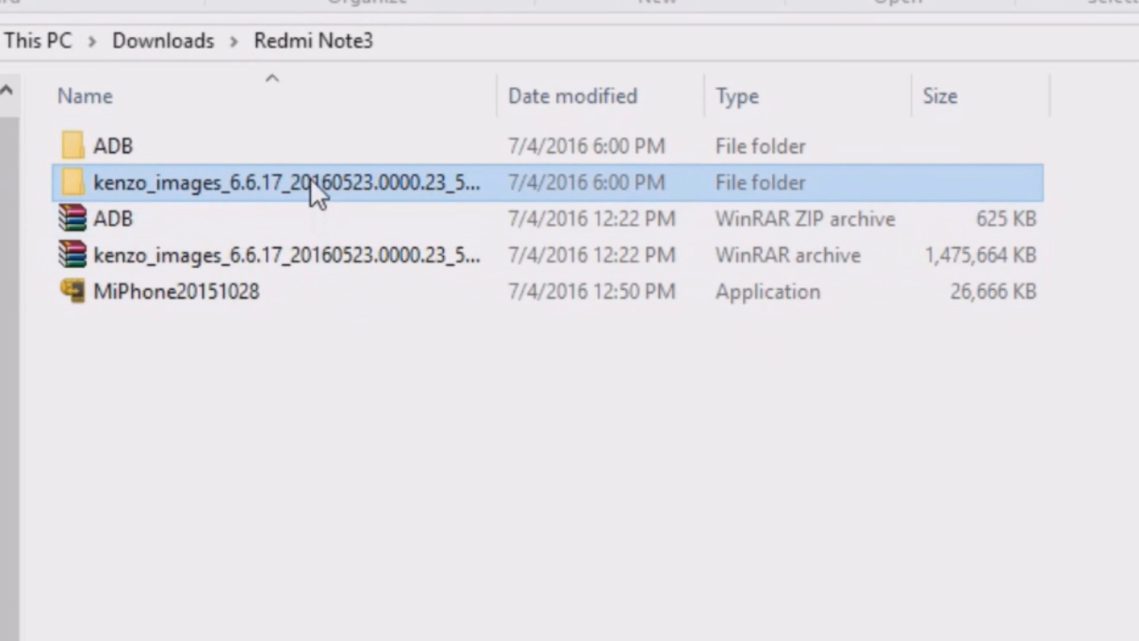
Step: Check the extracted kenzo_images folder, then enter the Softwares (E:) drive from This PC
right_click(287, 182)
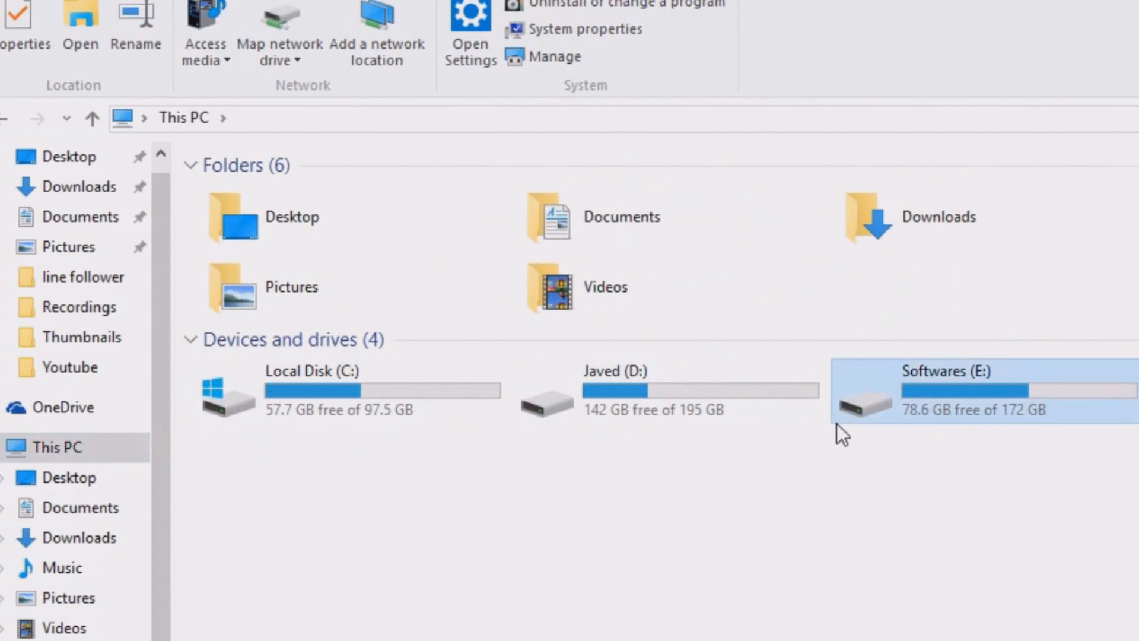
double_click(981, 393)
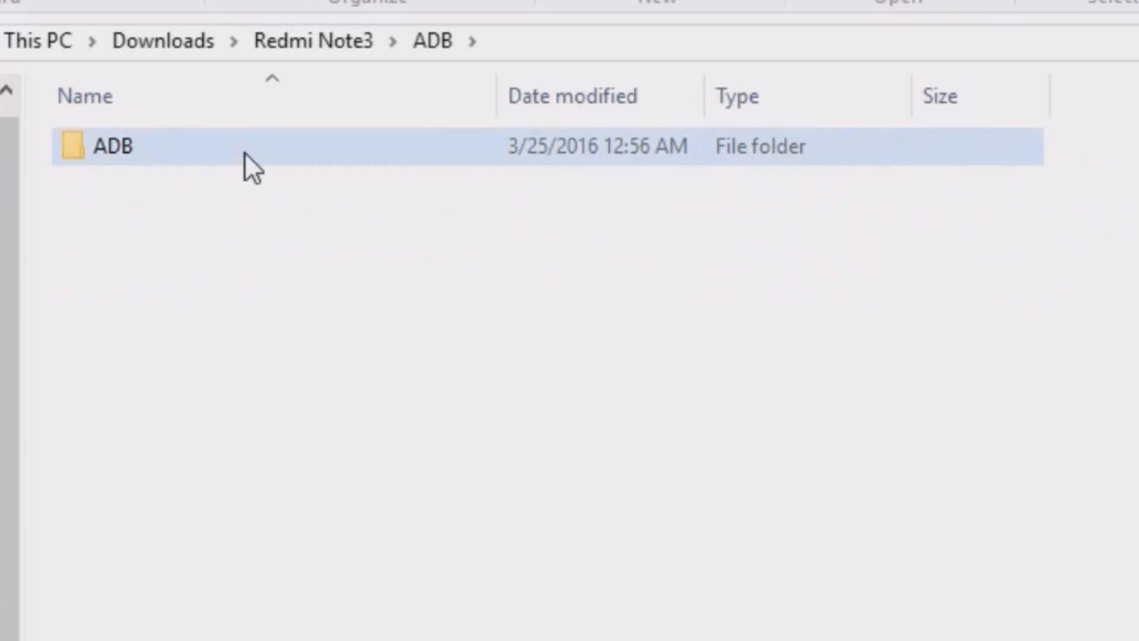
Step: Start a command window in the inner ADB folder and enter 'adb reboot edl'
double_click(113, 146)
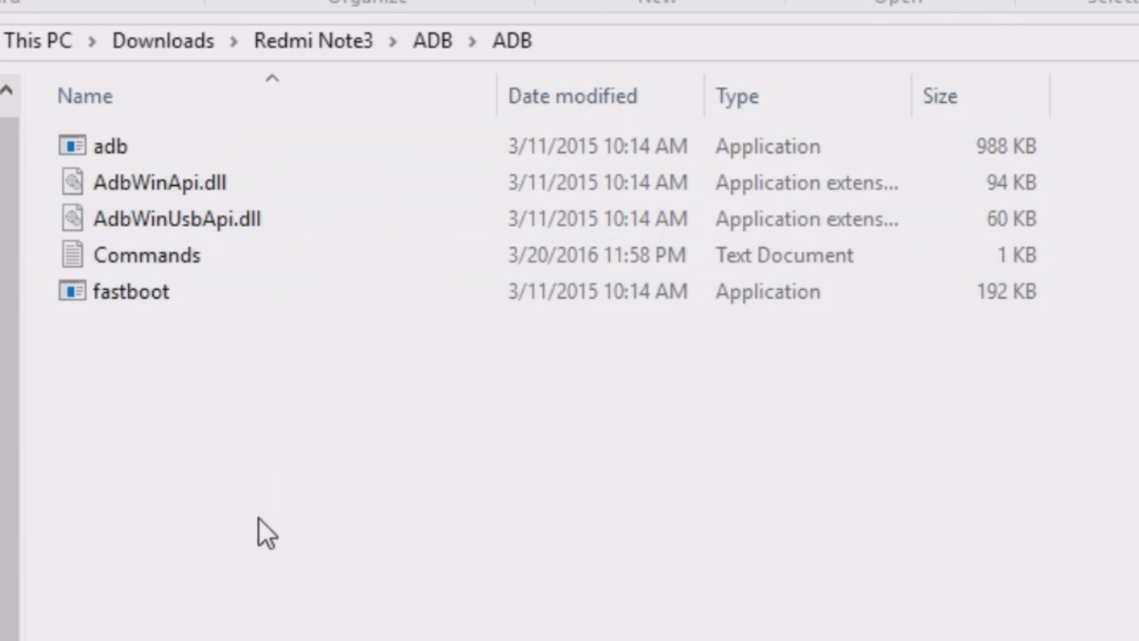
click(144, 254)
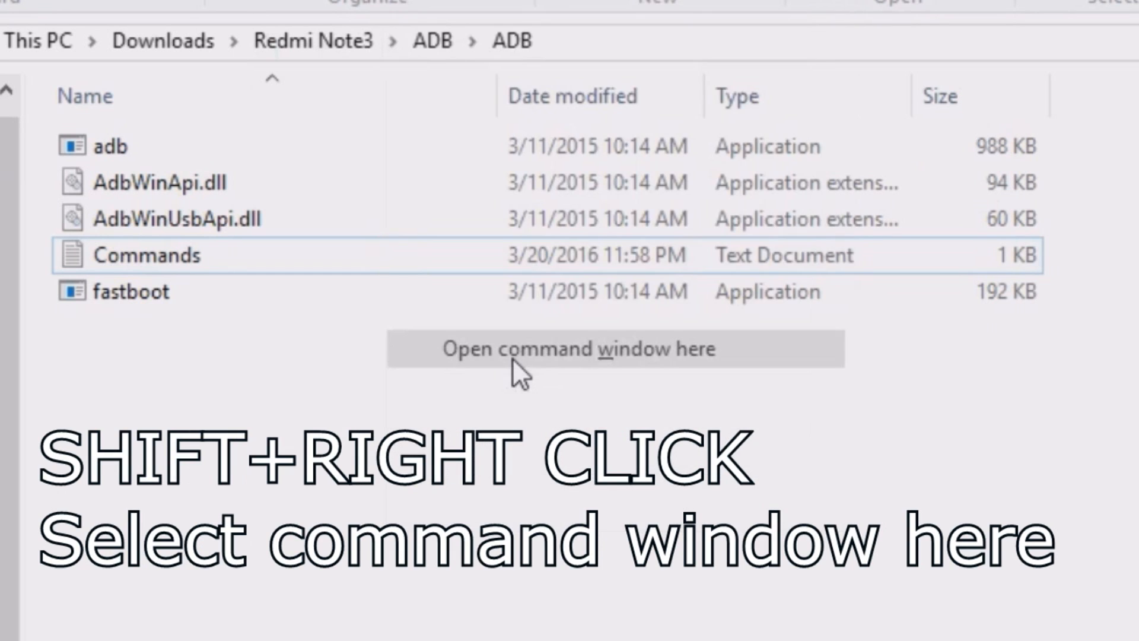
click(578, 349)
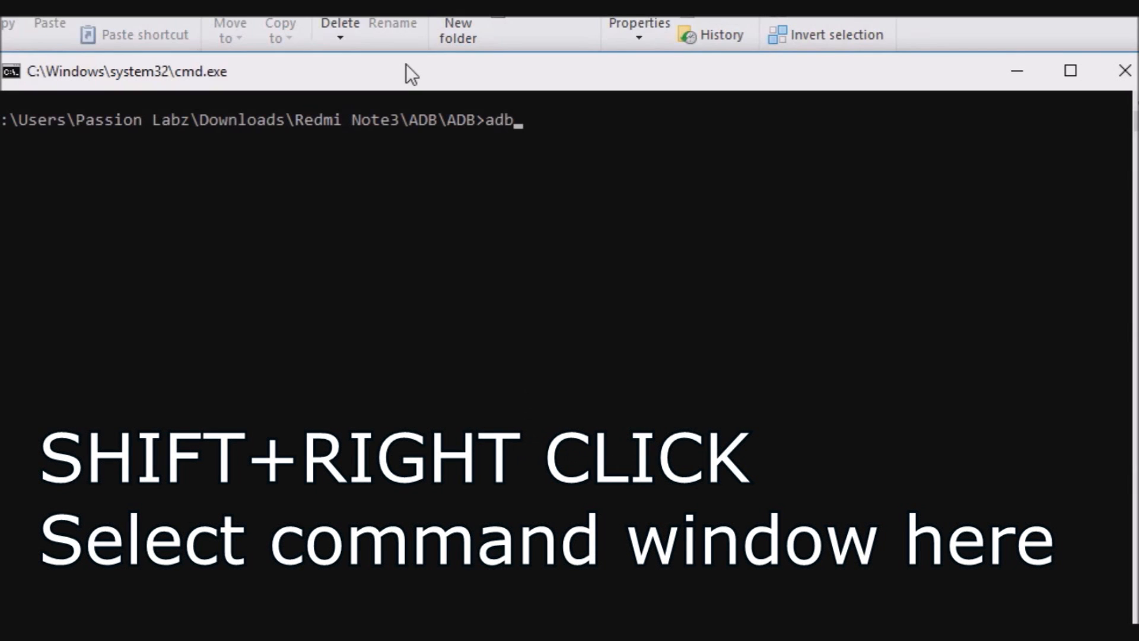
text(rebo)
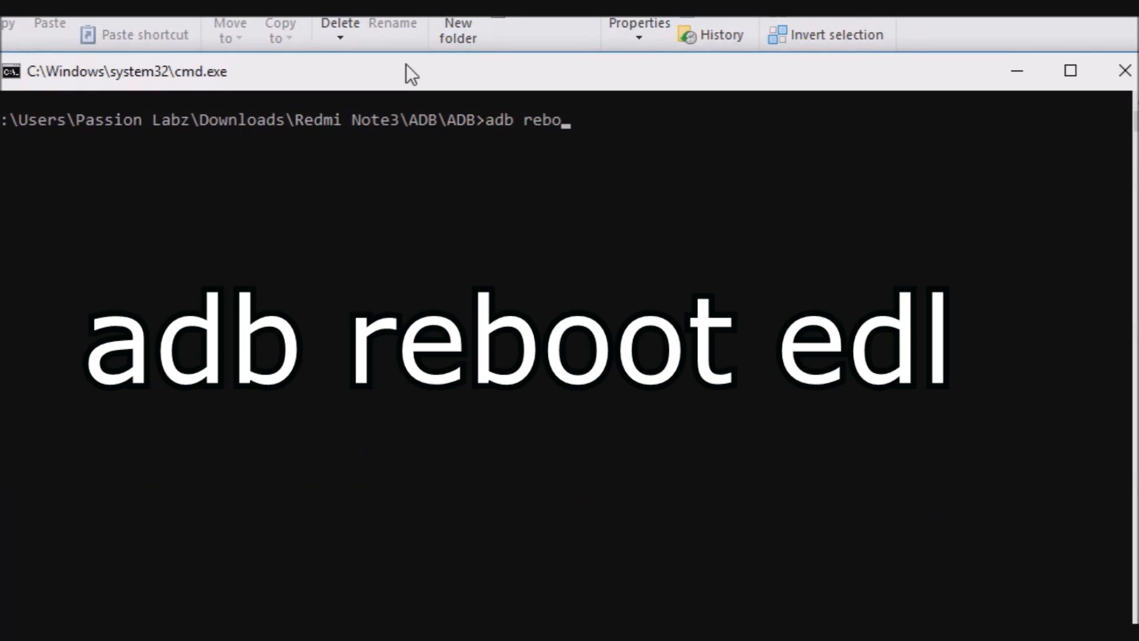
text(ot edl)
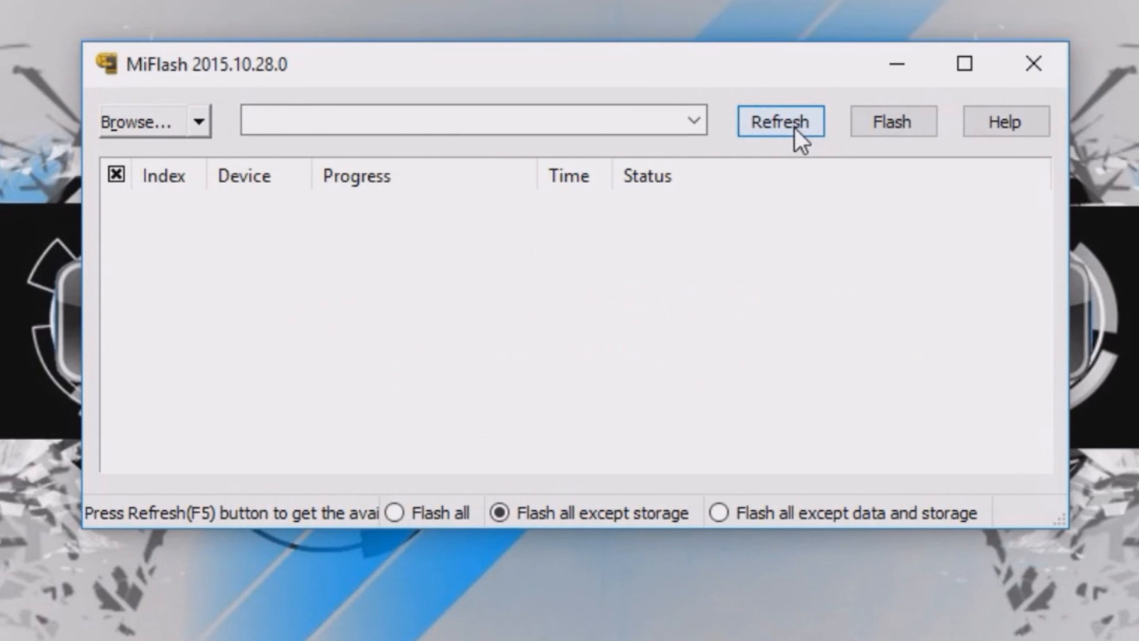
Step: Browse to the inner kenzo_images firmware folder as MiFlash's image path, listing the phone on COM10
click(144, 121)
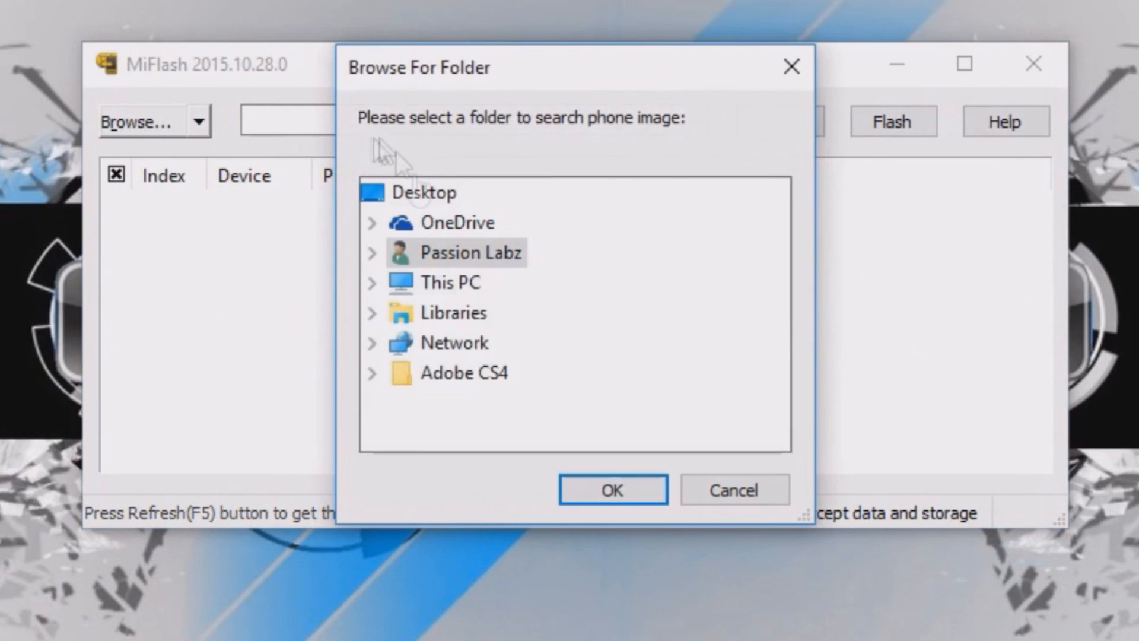
click(399, 251)
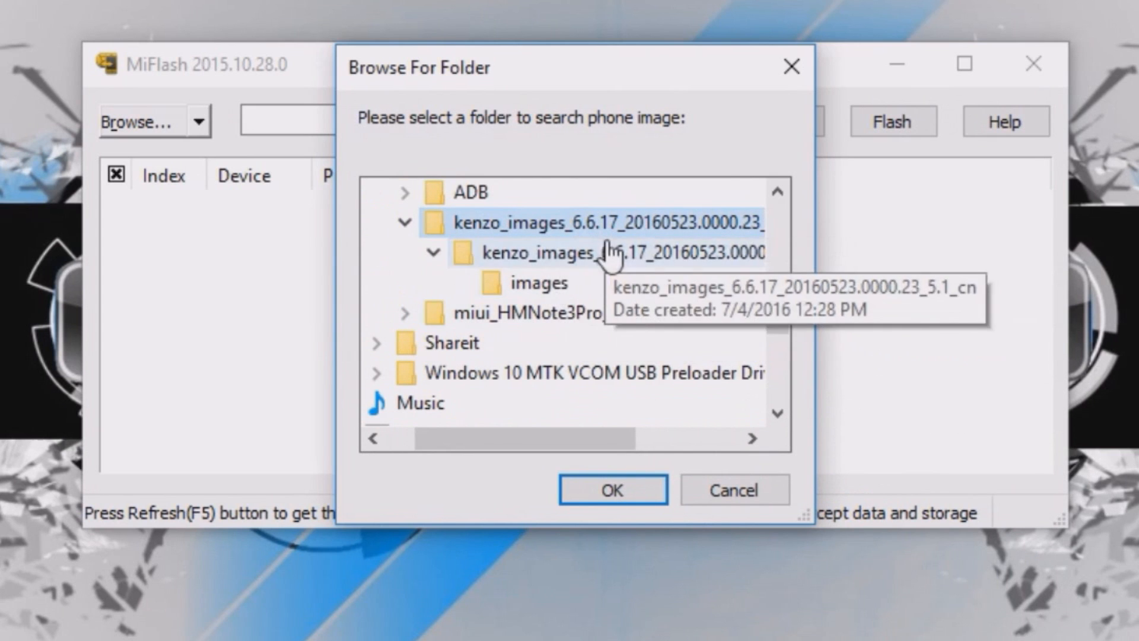
click(603, 252)
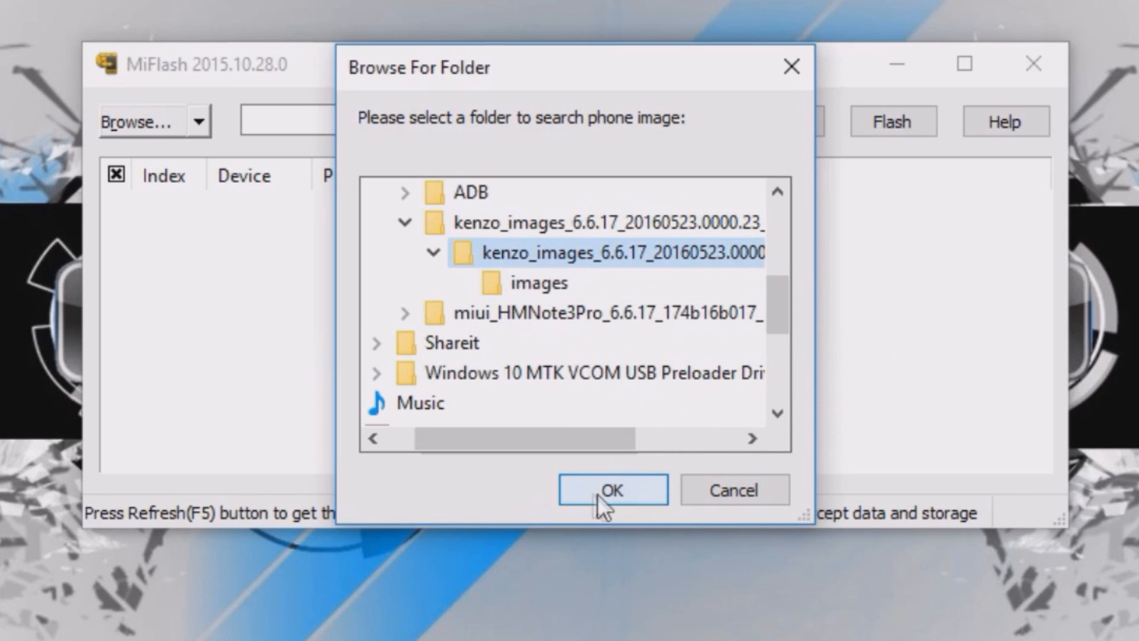
click(612, 489)
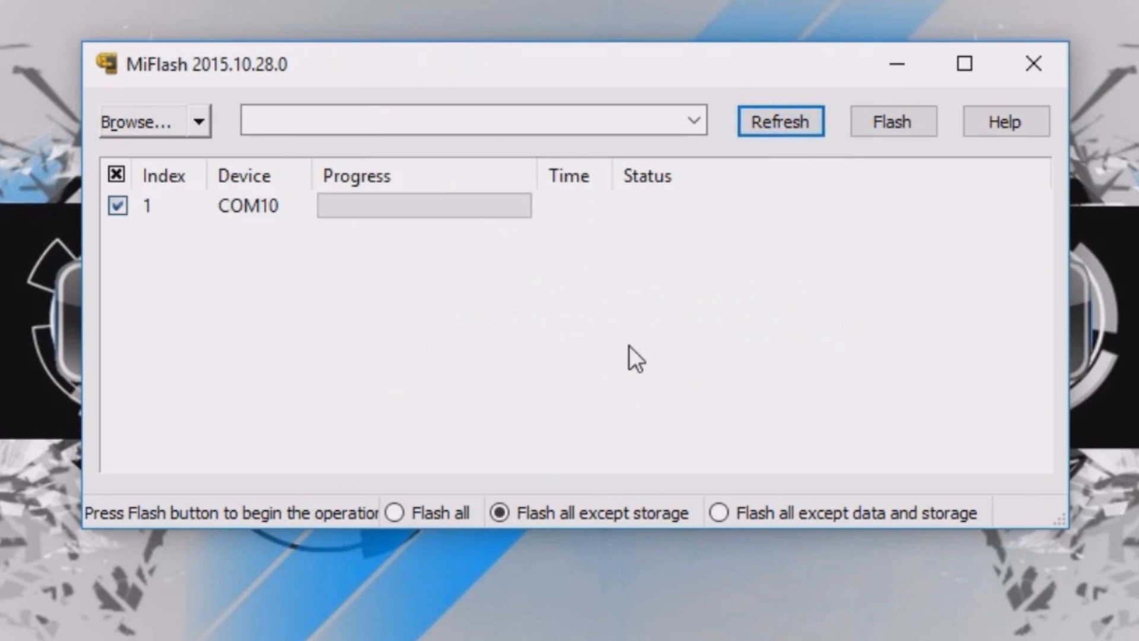
mouse_move(383, 206)
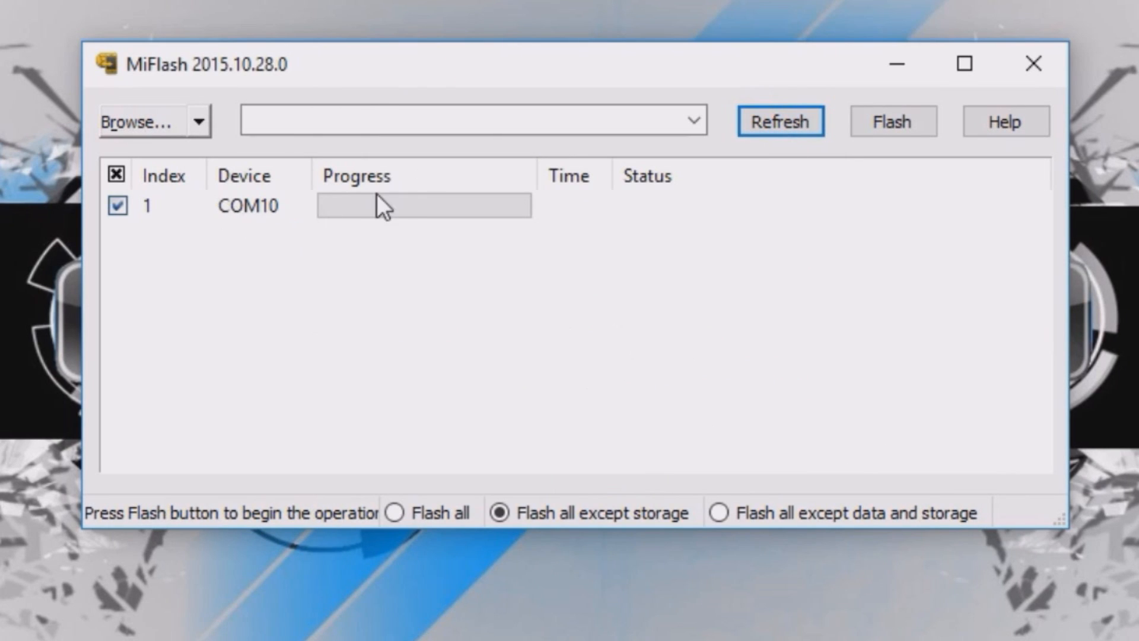
Step: Load the kenzo_images path and flash it to the phone until the green bar reports success
click(147, 121)
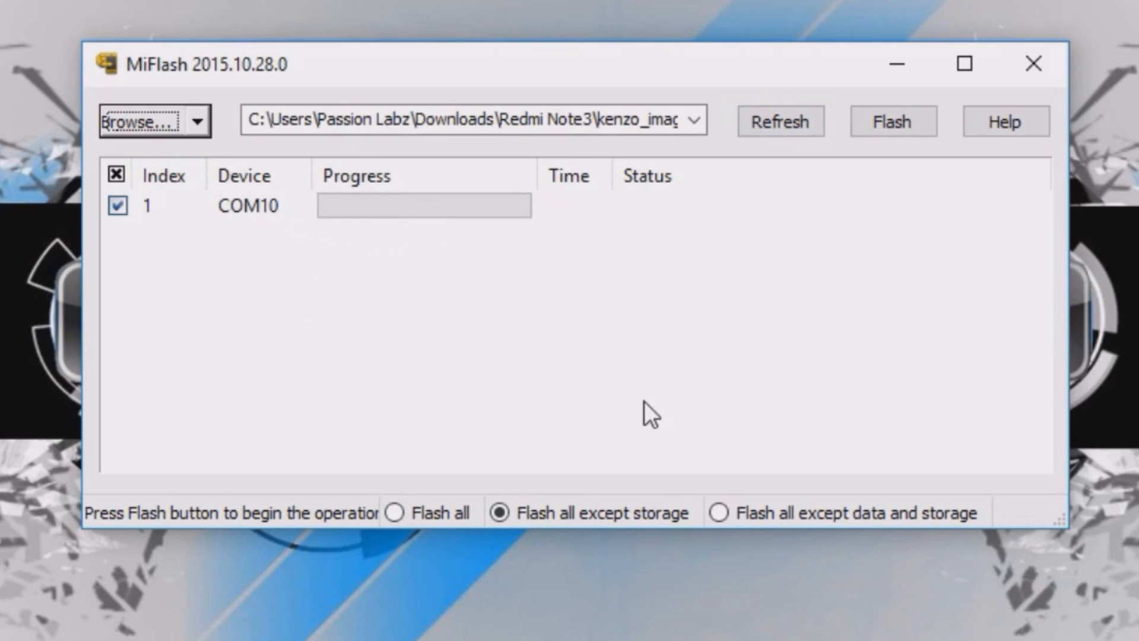
mouse_move(893, 121)
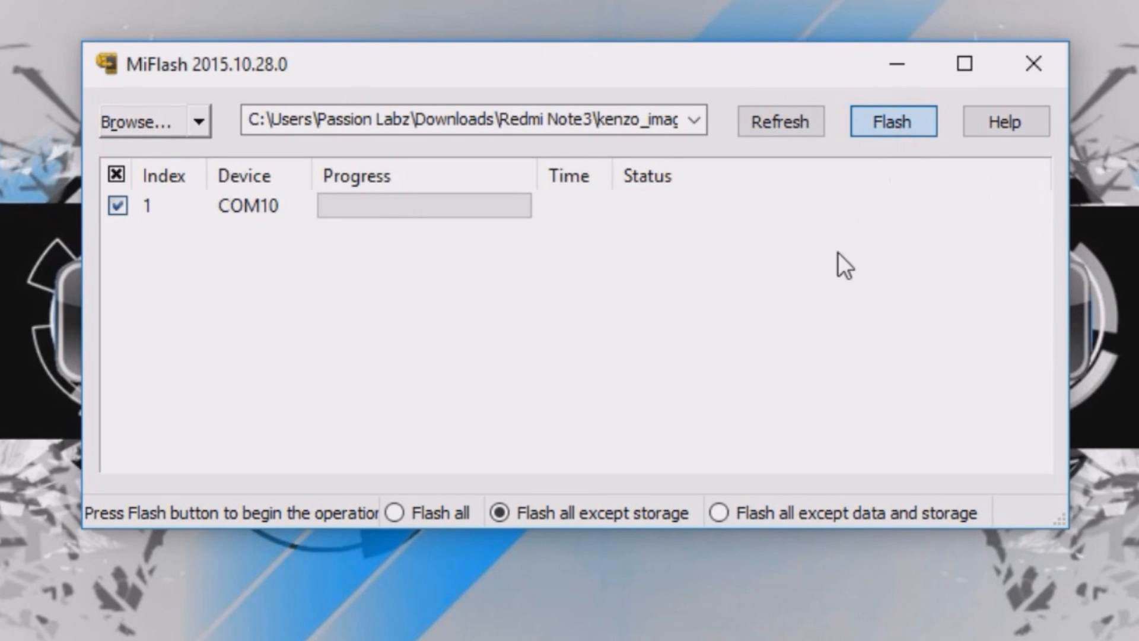
click(892, 121)
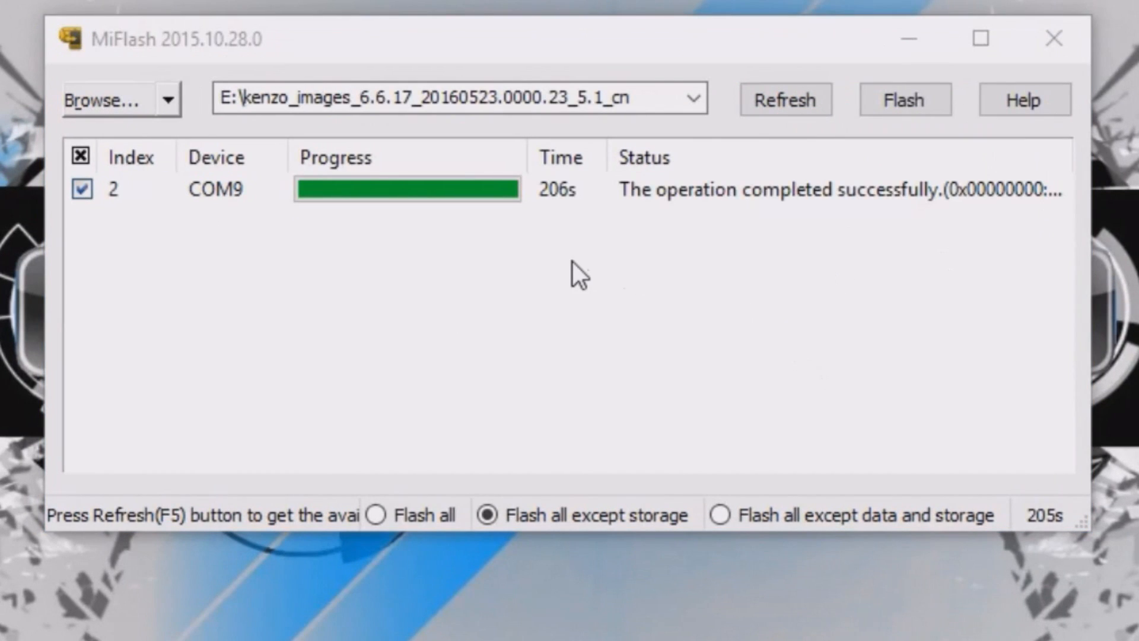
mouse_move(574, 548)
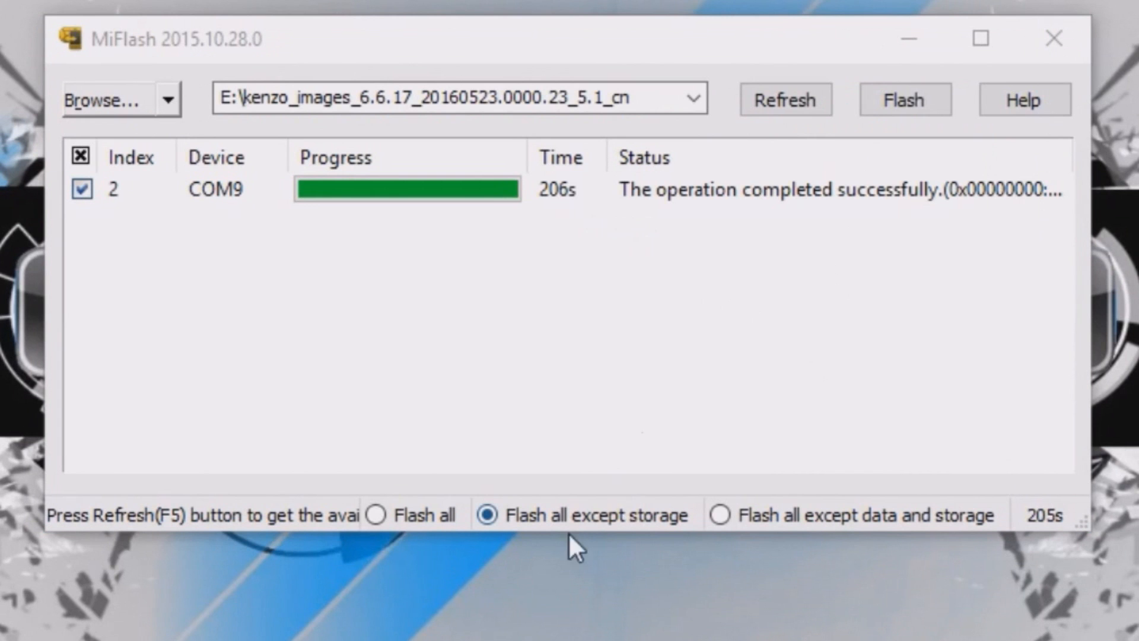